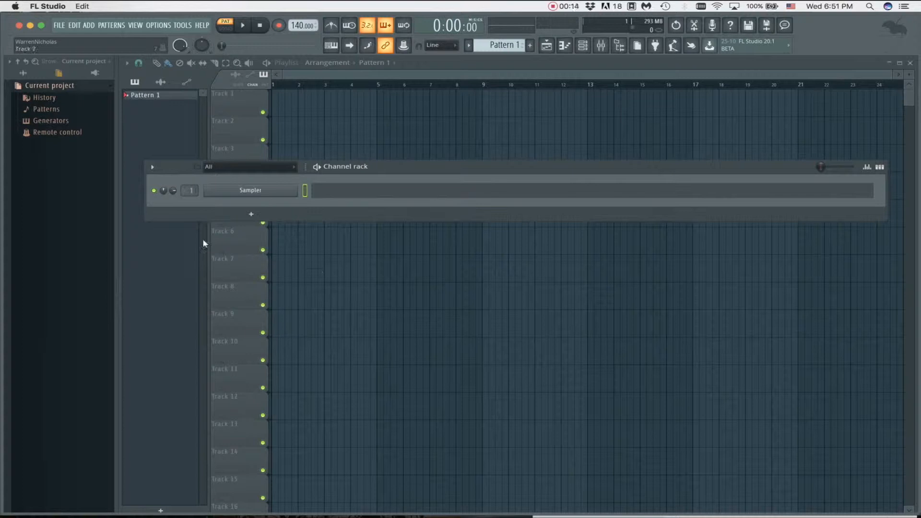
Load the Fx Sends project with the Unfold3 clips and show the Mixer.
click(58, 25)
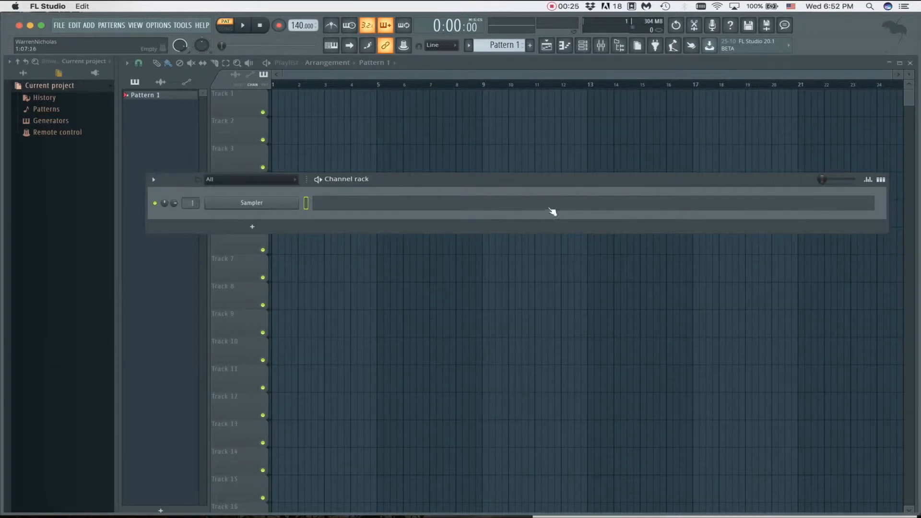
mouse_move(583, 45)
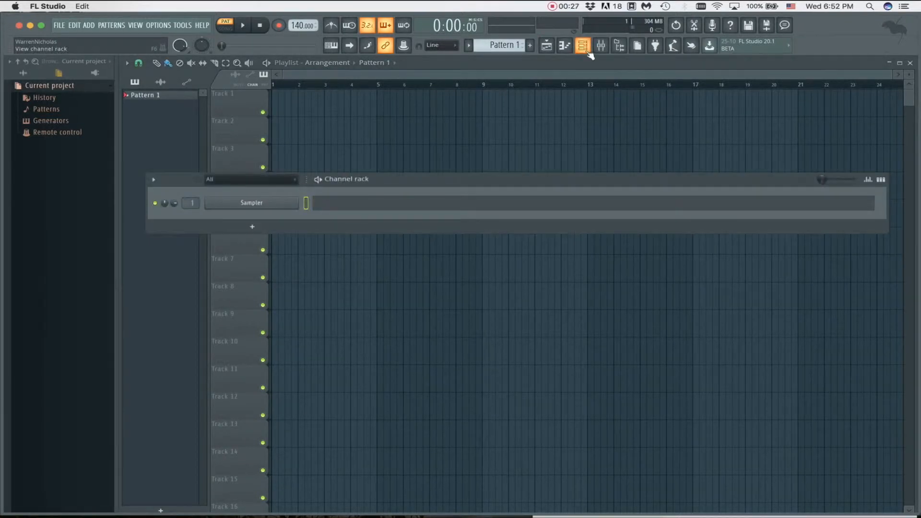
click(601, 46)
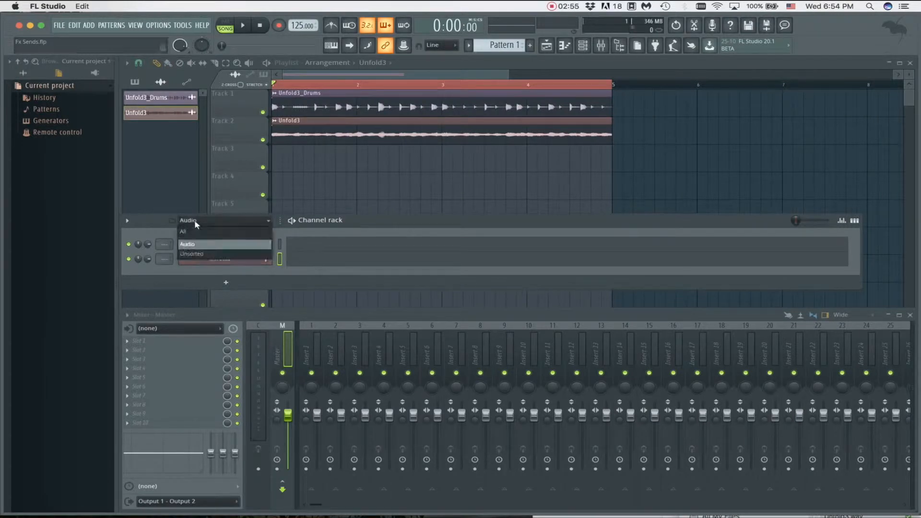
Rename mixer track 2 to Drums via its Rename, color and icon option.
click(182, 232)
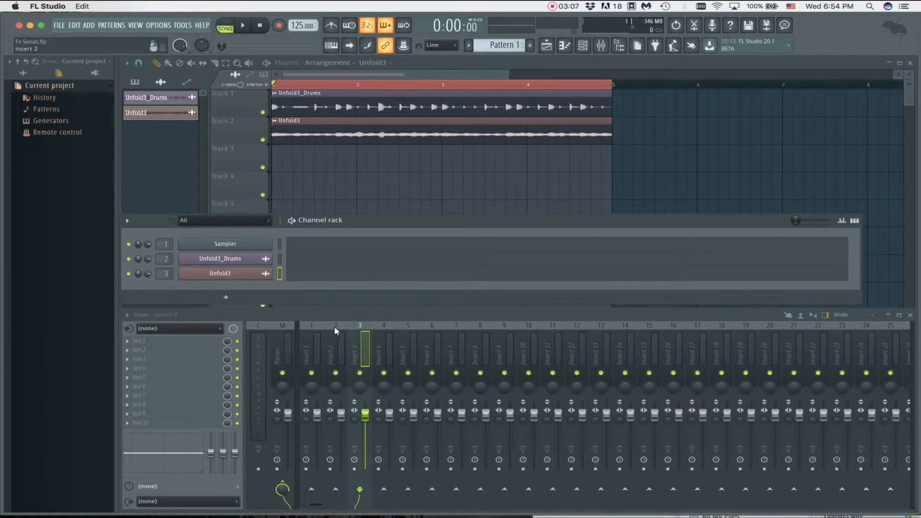
right_click(335, 353)
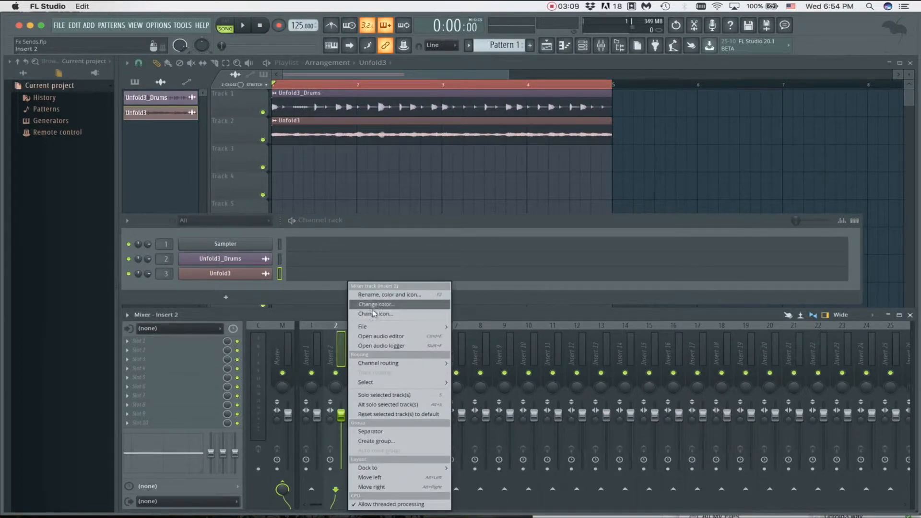
click(388, 294)
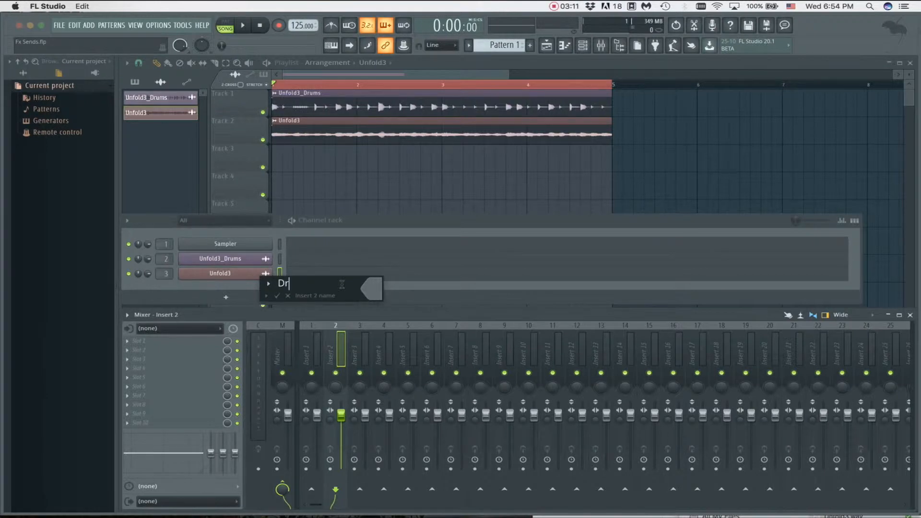
text(ums)
click(359, 349)
text(Loop)
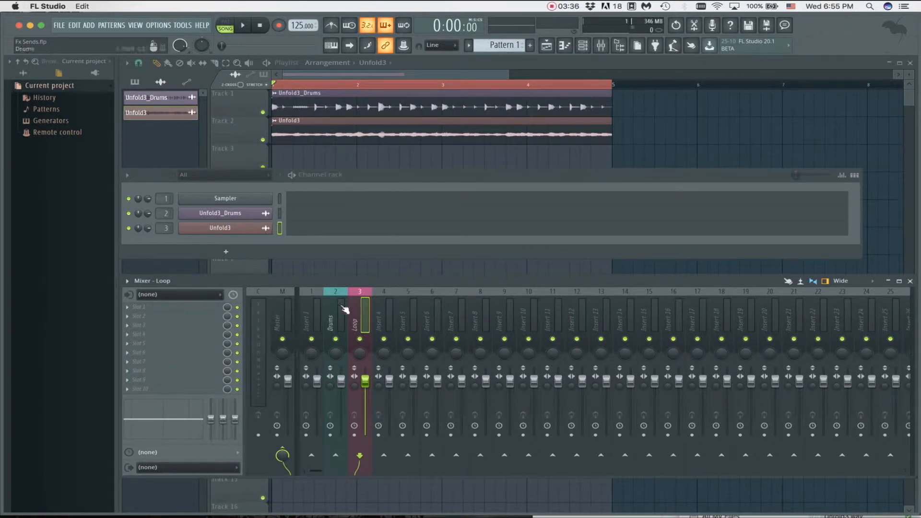
mouse_move(476, 327)
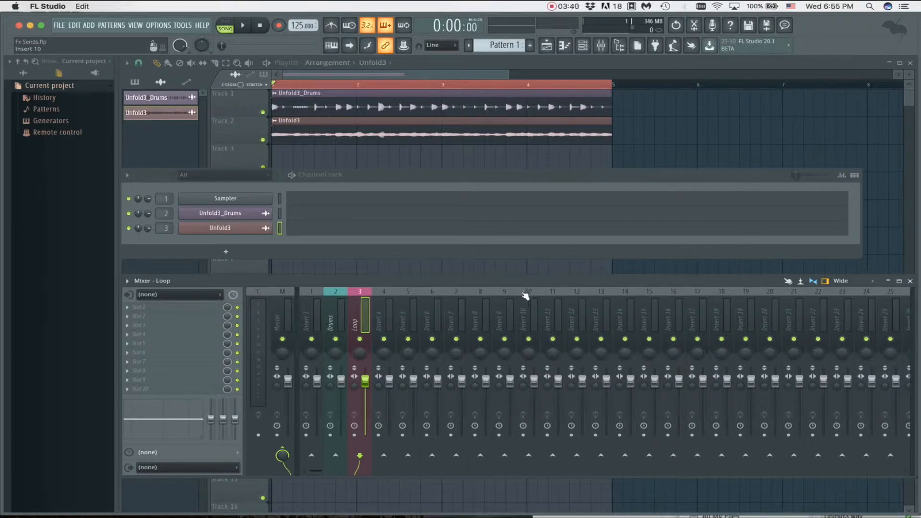
mouse_move(129, 173)
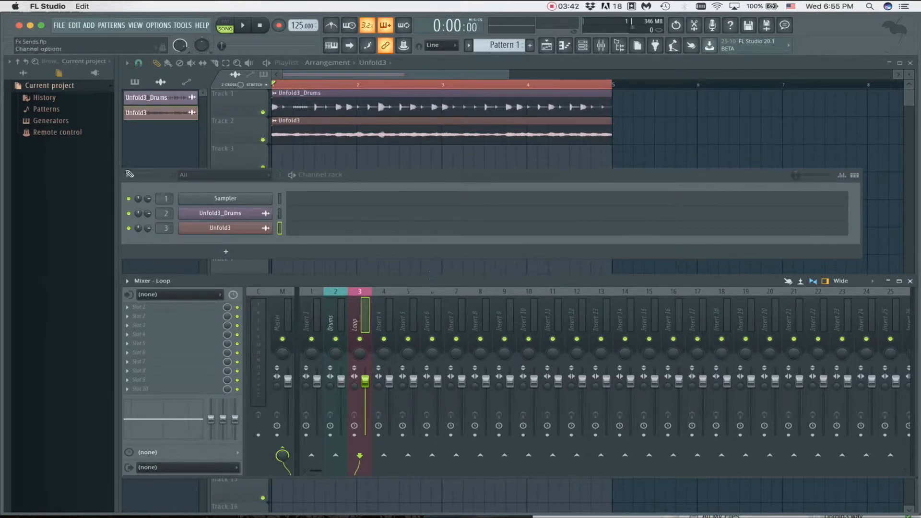
mouse_move(315, 271)
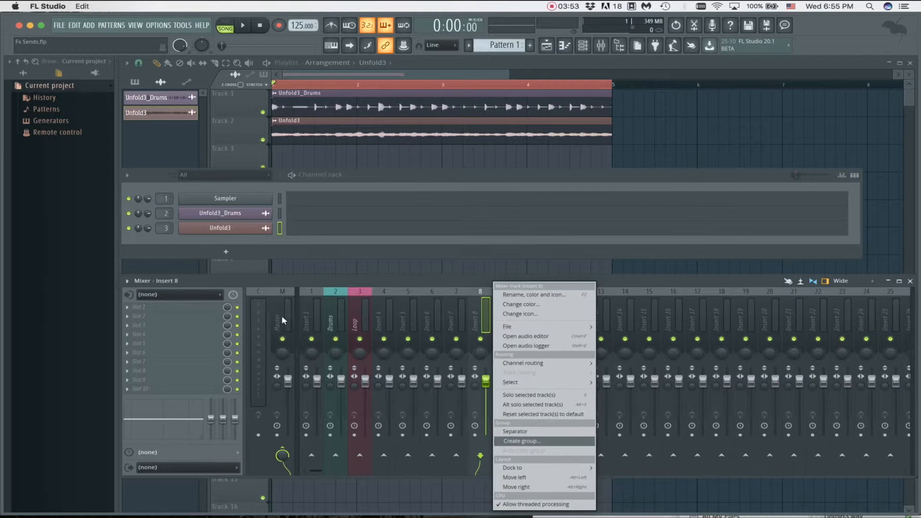
mouse_move(173, 318)
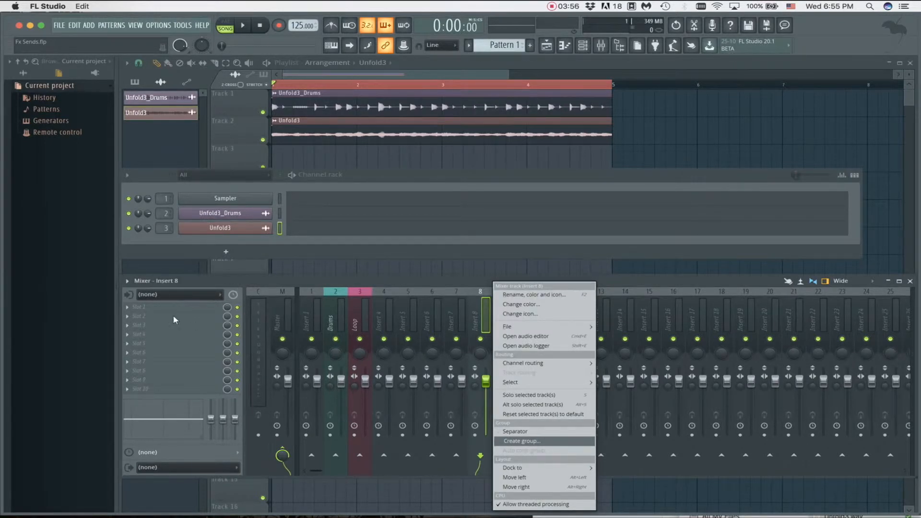
mouse_move(200, 287)
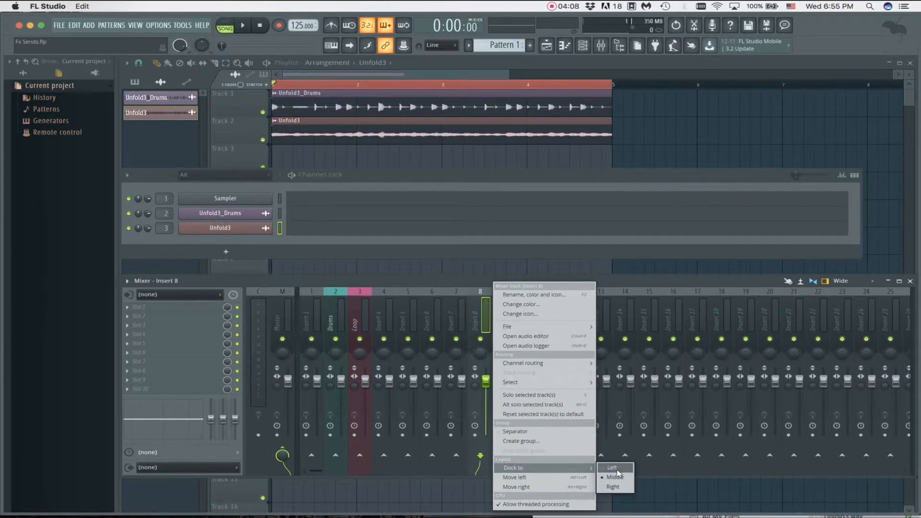
Dock mixer track 8 to the left and rename it Delay send.
click(612, 467)
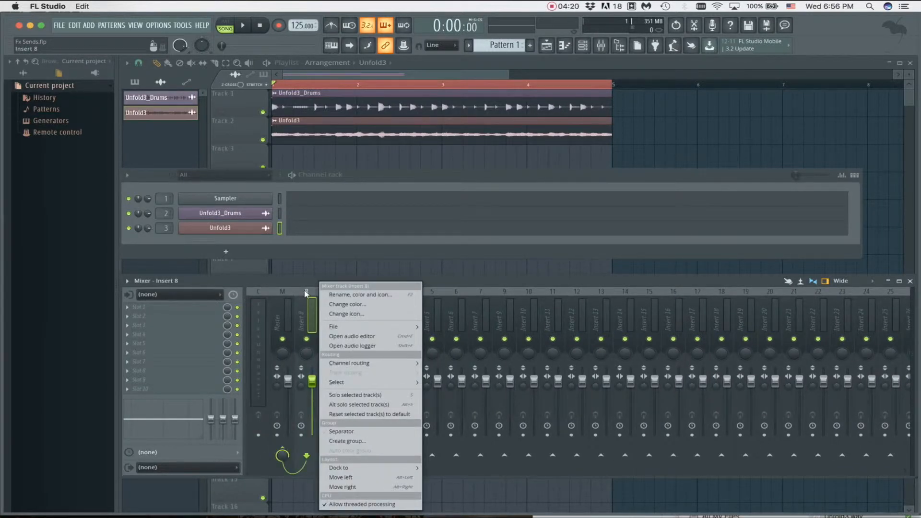
click(360, 295)
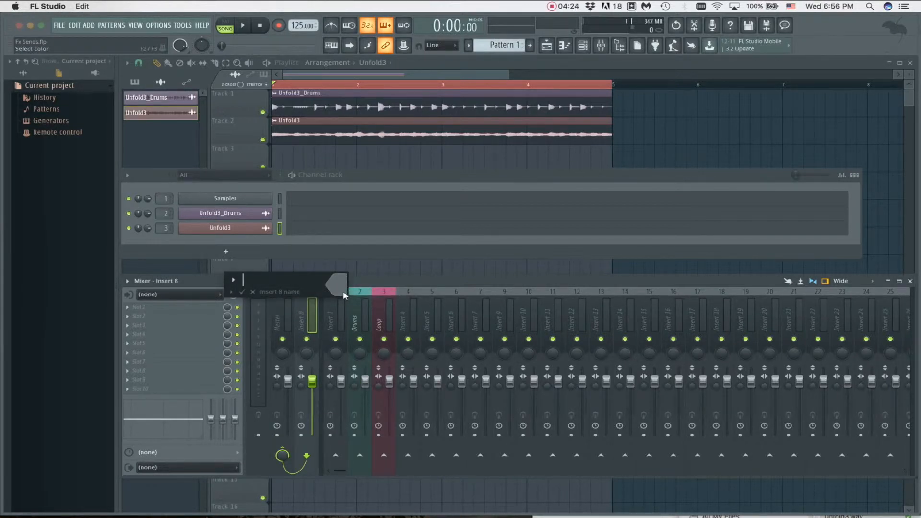
text(Delay s)
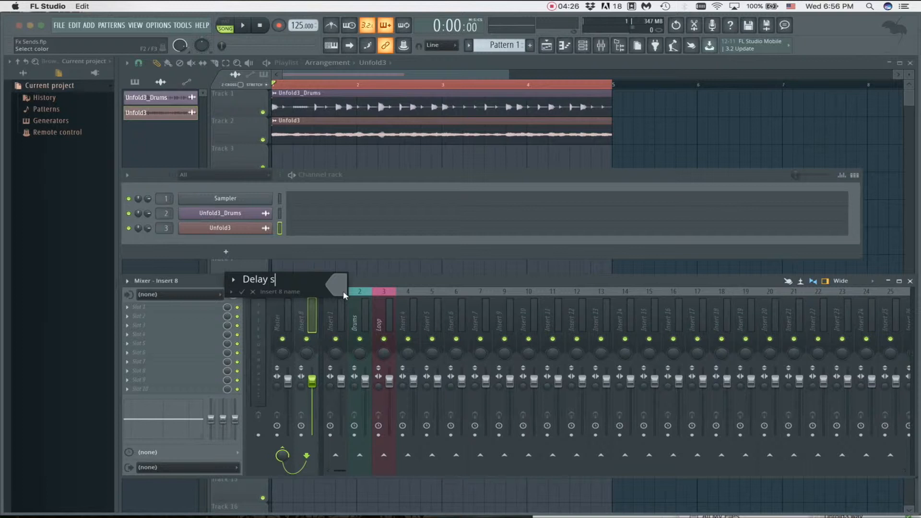
text(end)
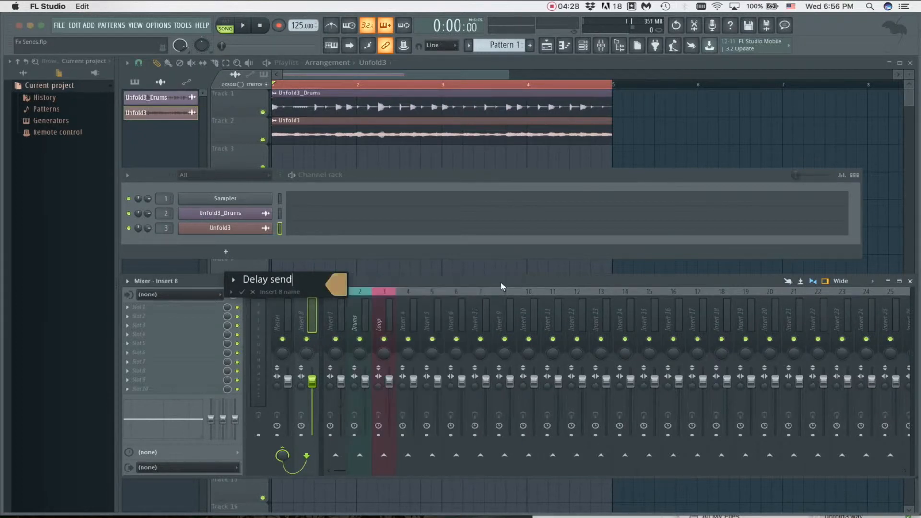
key(Return)
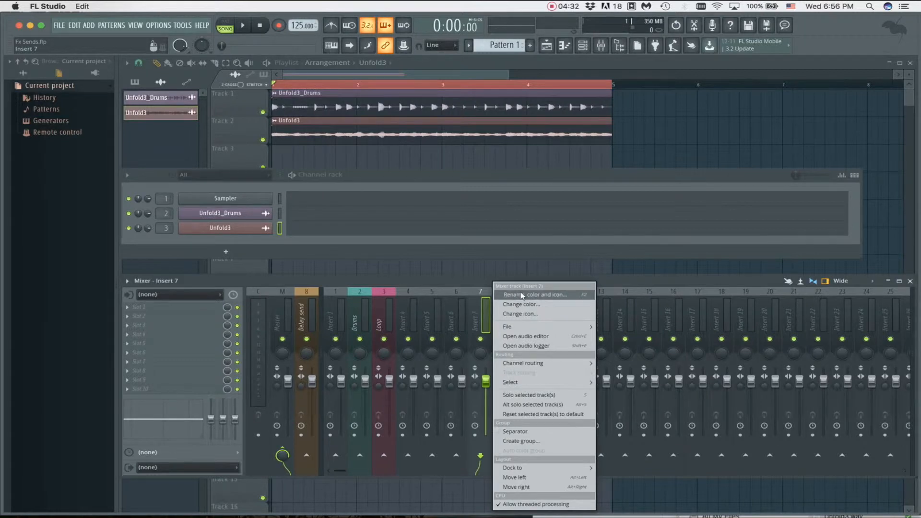
mouse_move(534, 467)
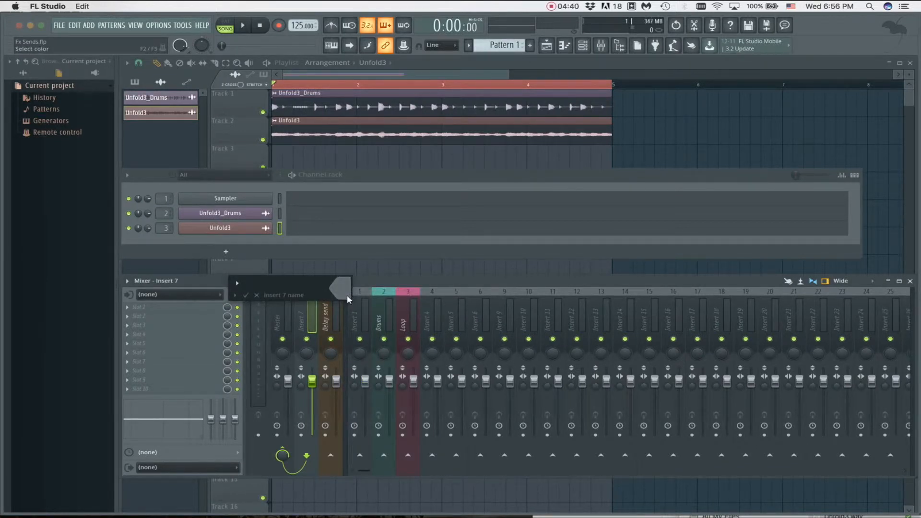
Rename mixer track 7 to Reverb send.
text(Reverb send)
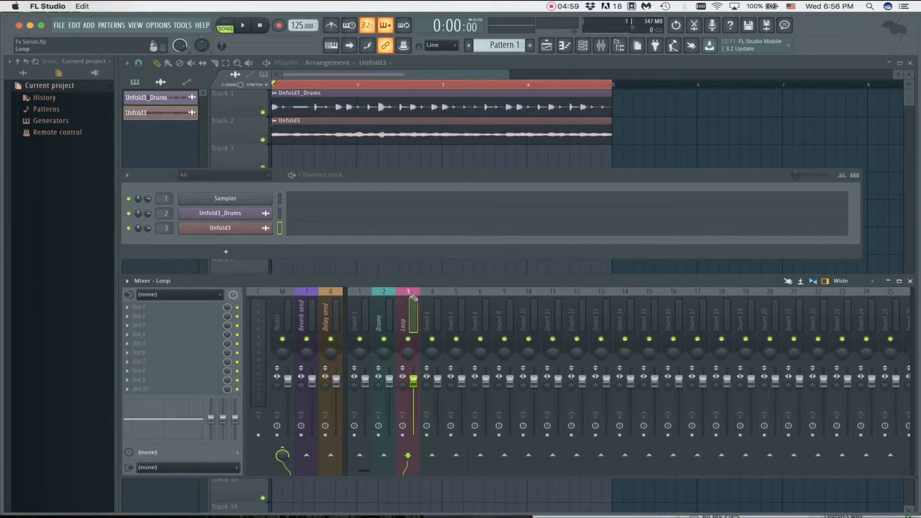
mouse_move(326, 473)
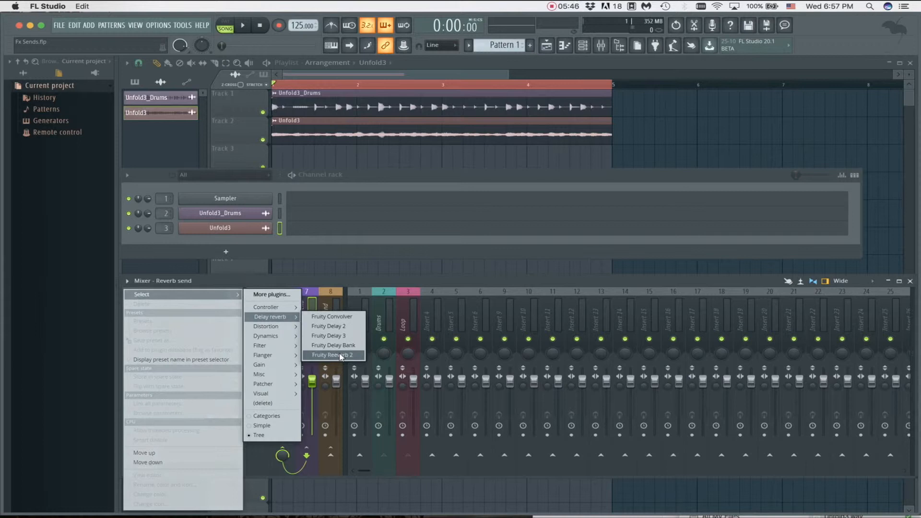
Load Fruity Reeverb 2 on Reverb send and route Loop into both send tracks.
click(332, 355)
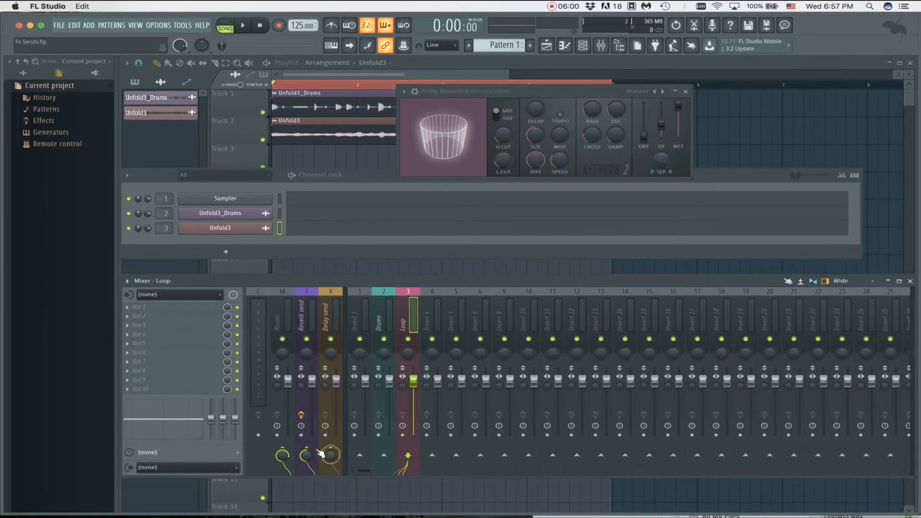
click(242, 25)
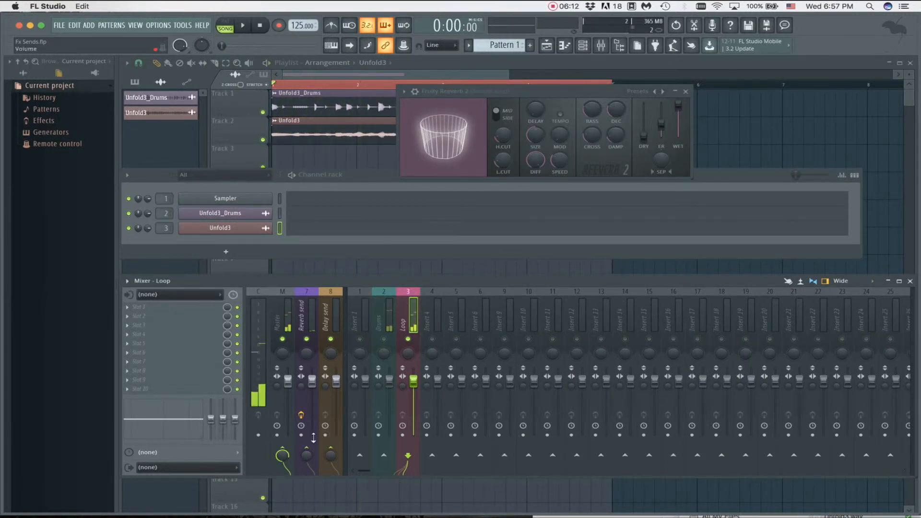
click(242, 25)
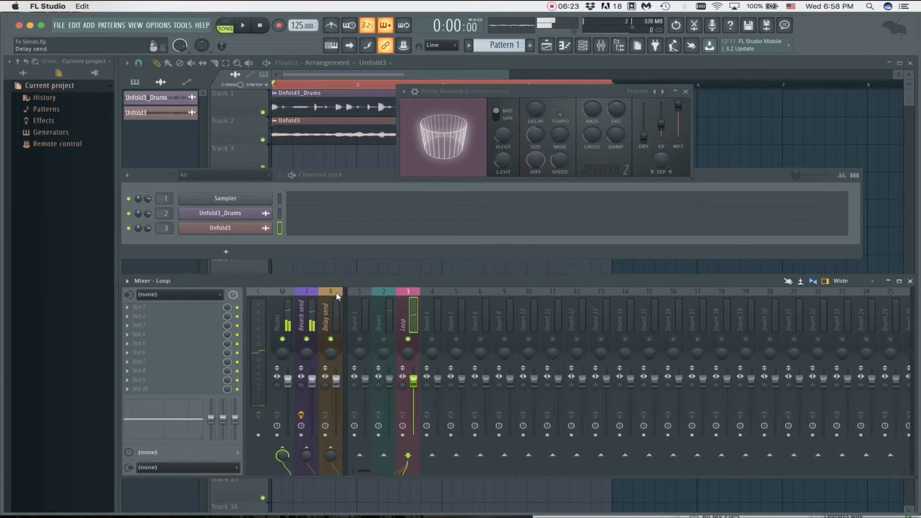
Load Fruity Delay 3 on Delay send and apply its Ping pong preset.
right_click(331, 317)
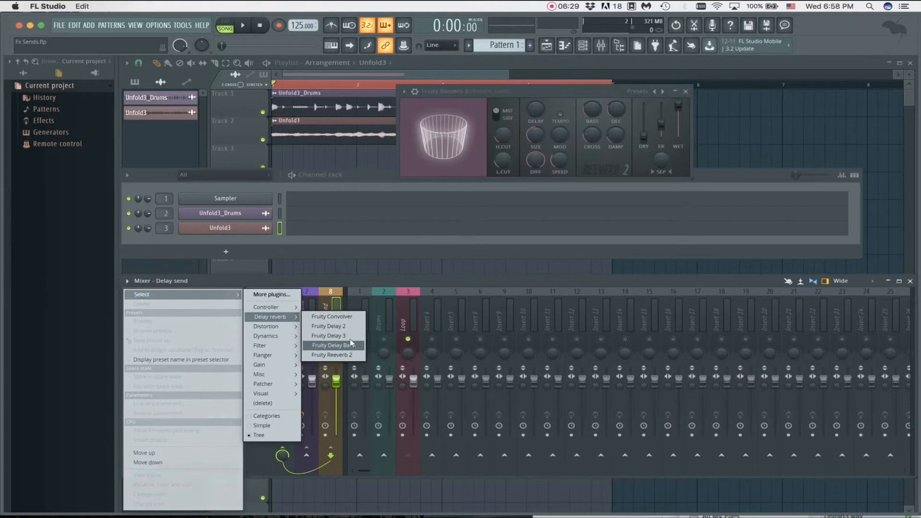
click(328, 336)
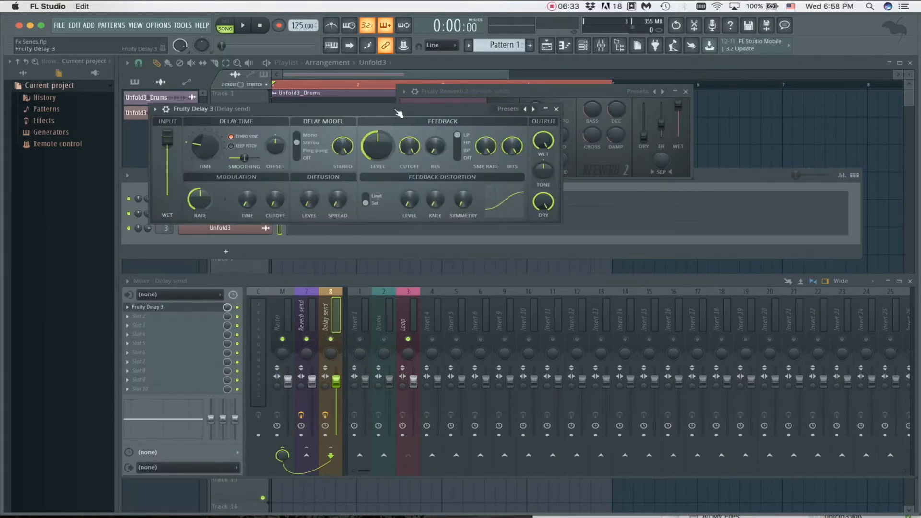
click(509, 108)
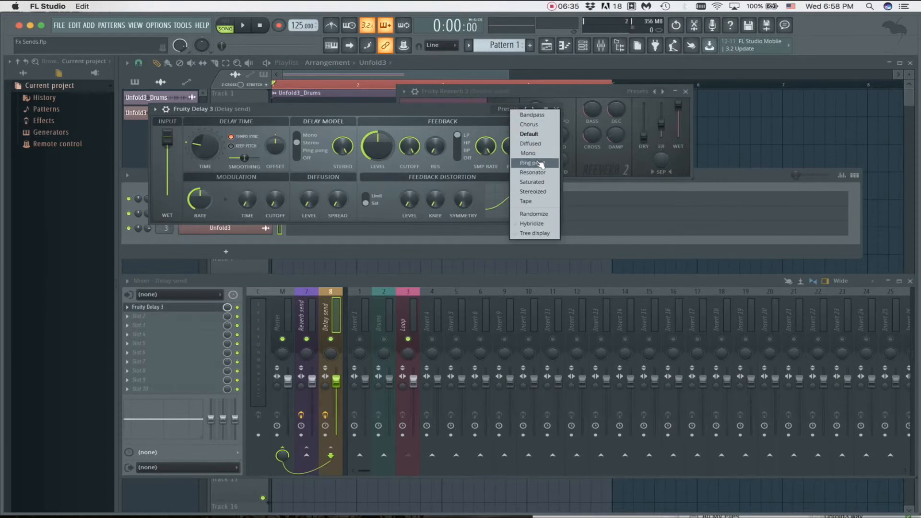
click(530, 163)
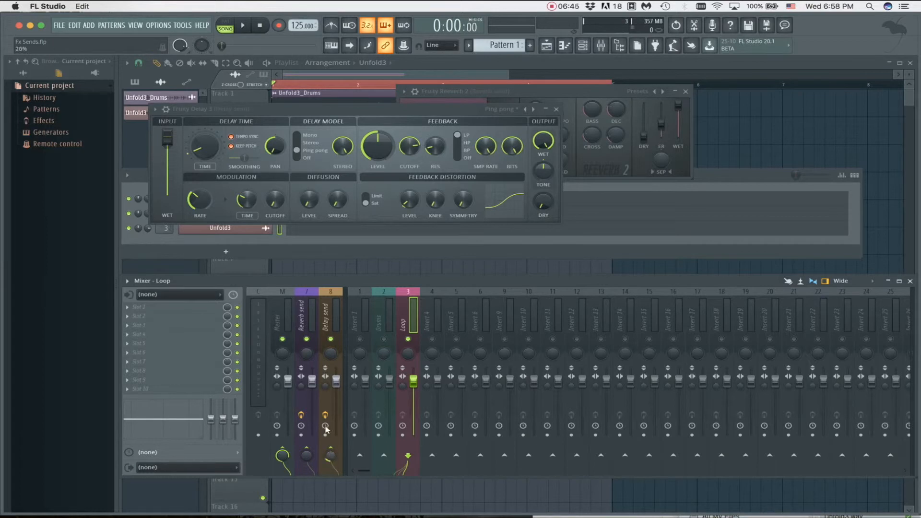
Route the Drums track into the Reverb send and Delay send tracks.
click(242, 25)
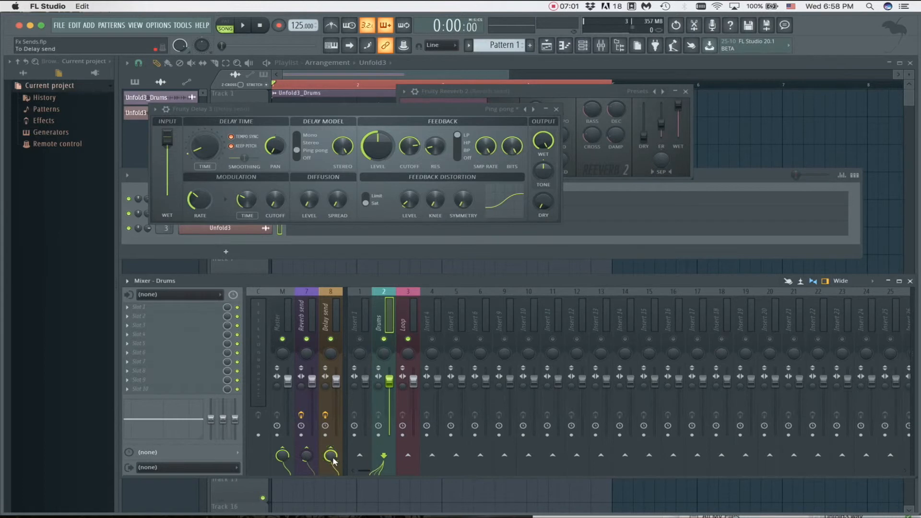
click(243, 25)
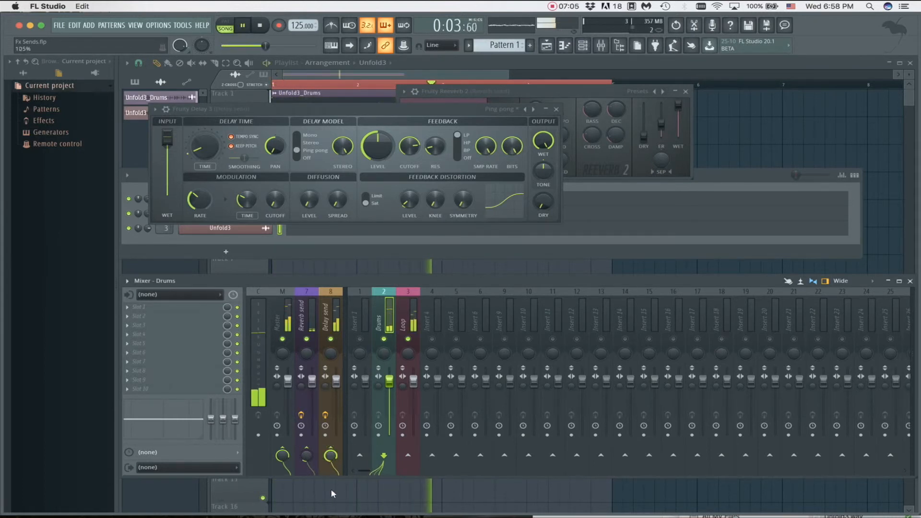
click(260, 25)
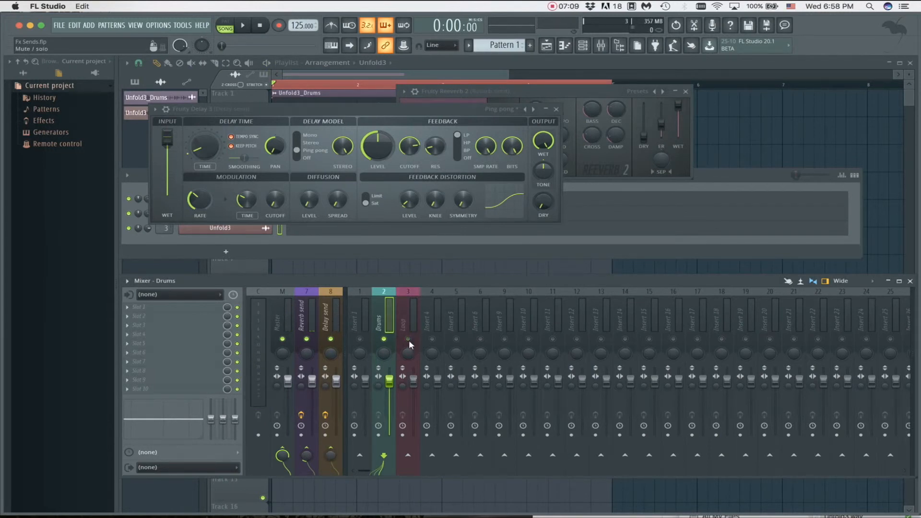
Play back and toggle the Loop track's mute to audition the Drums sends.
click(242, 25)
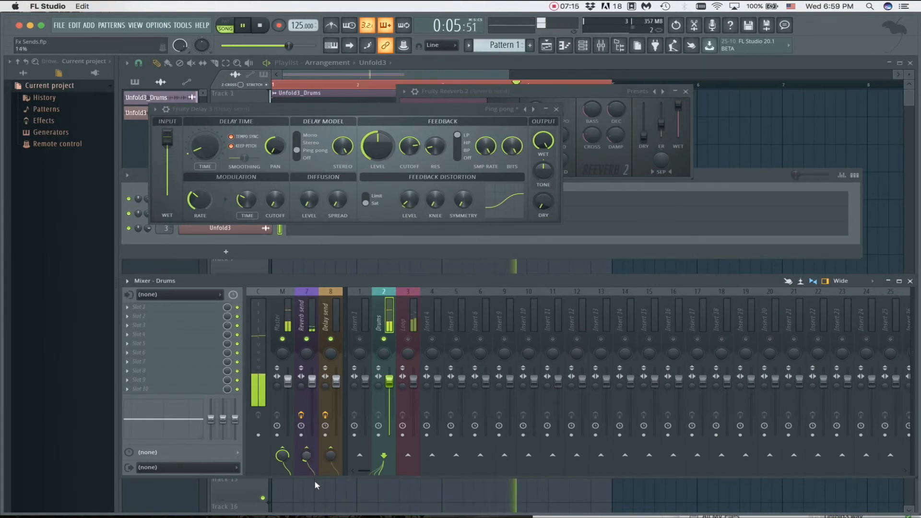
click(260, 24)
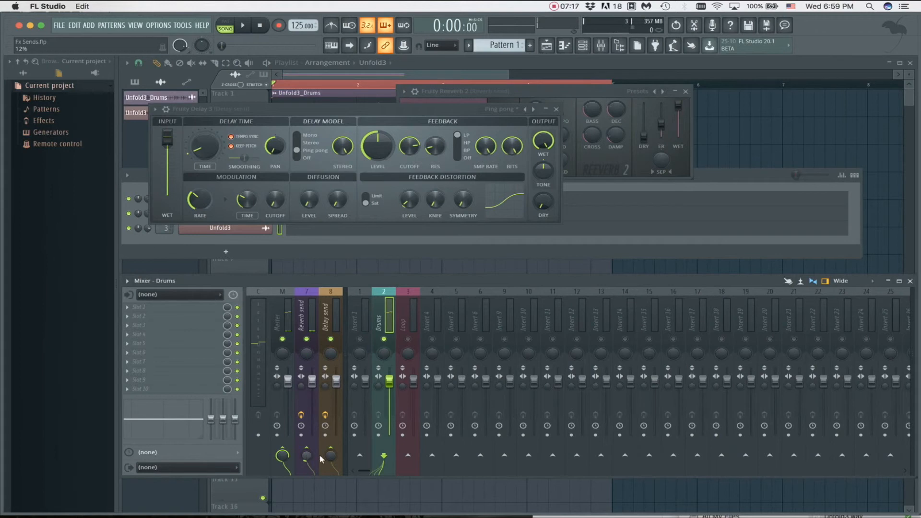
click(243, 25)
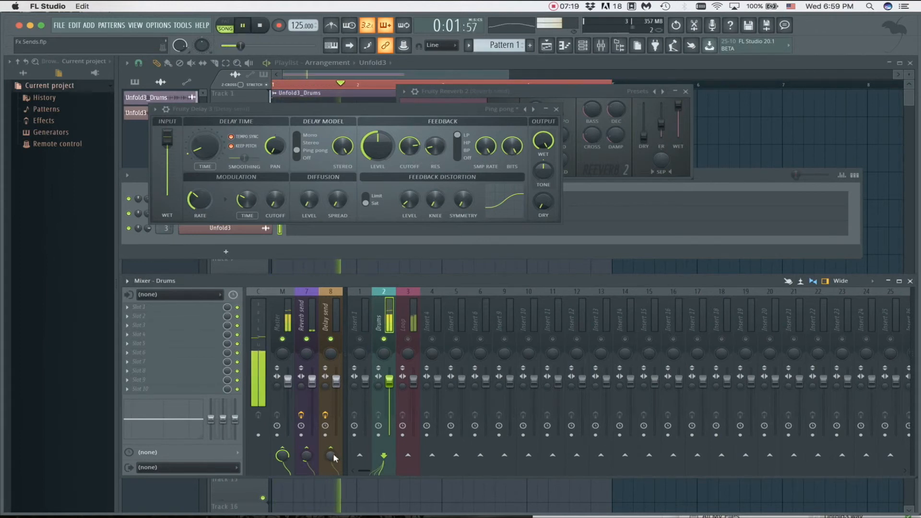
click(260, 25)
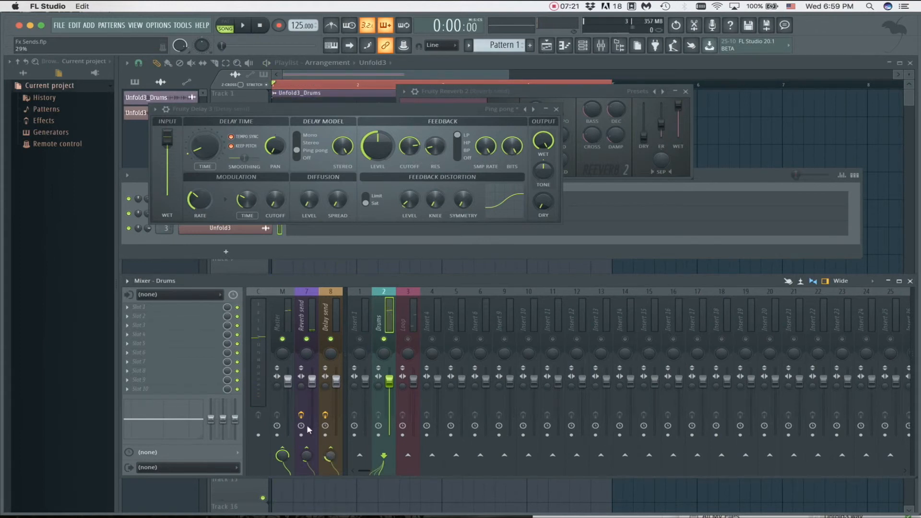